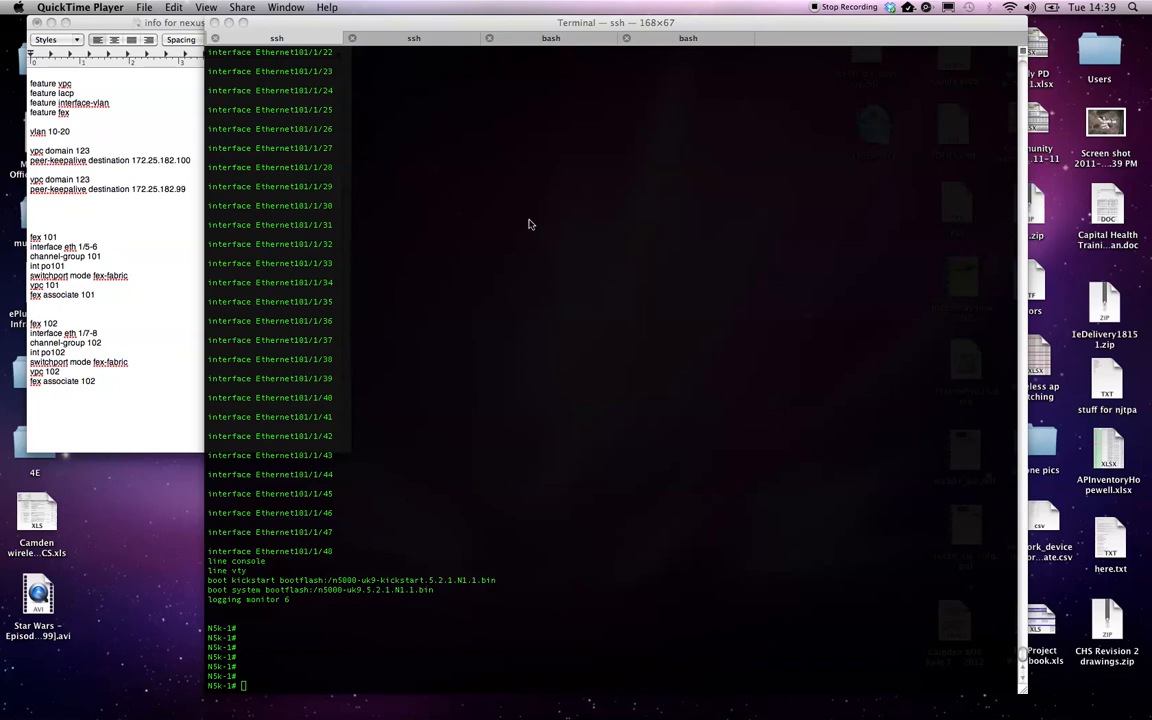
mouse_move(404, 120)
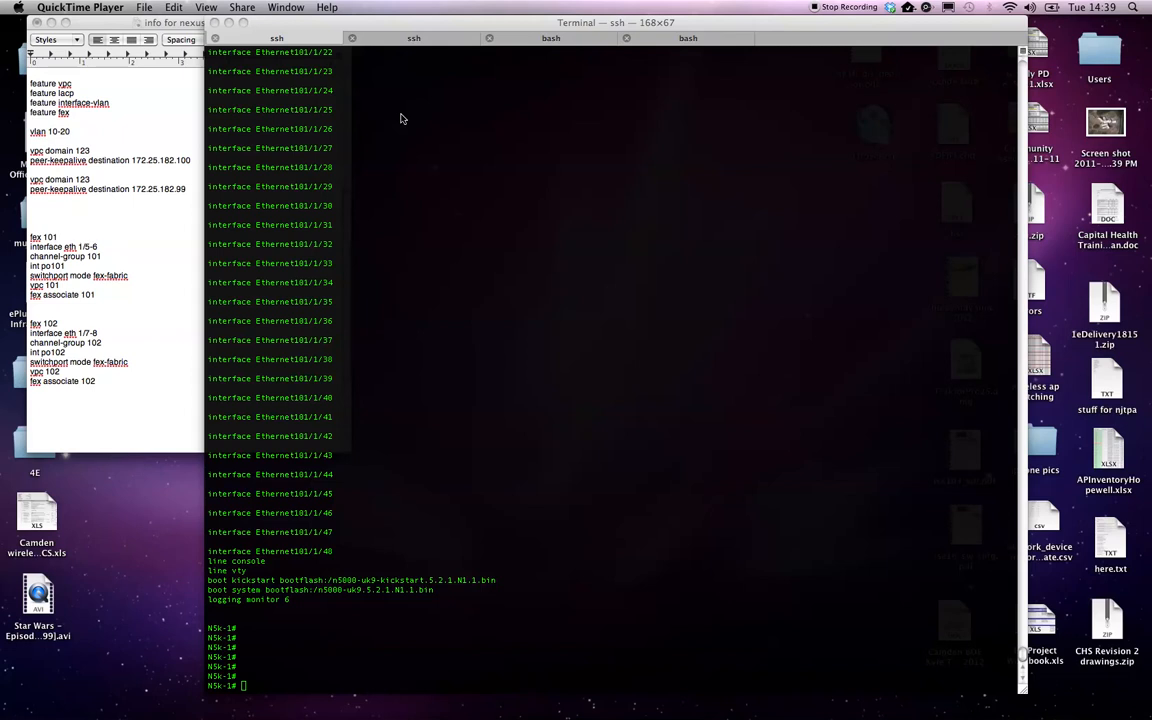
mouse_move(436, 234)
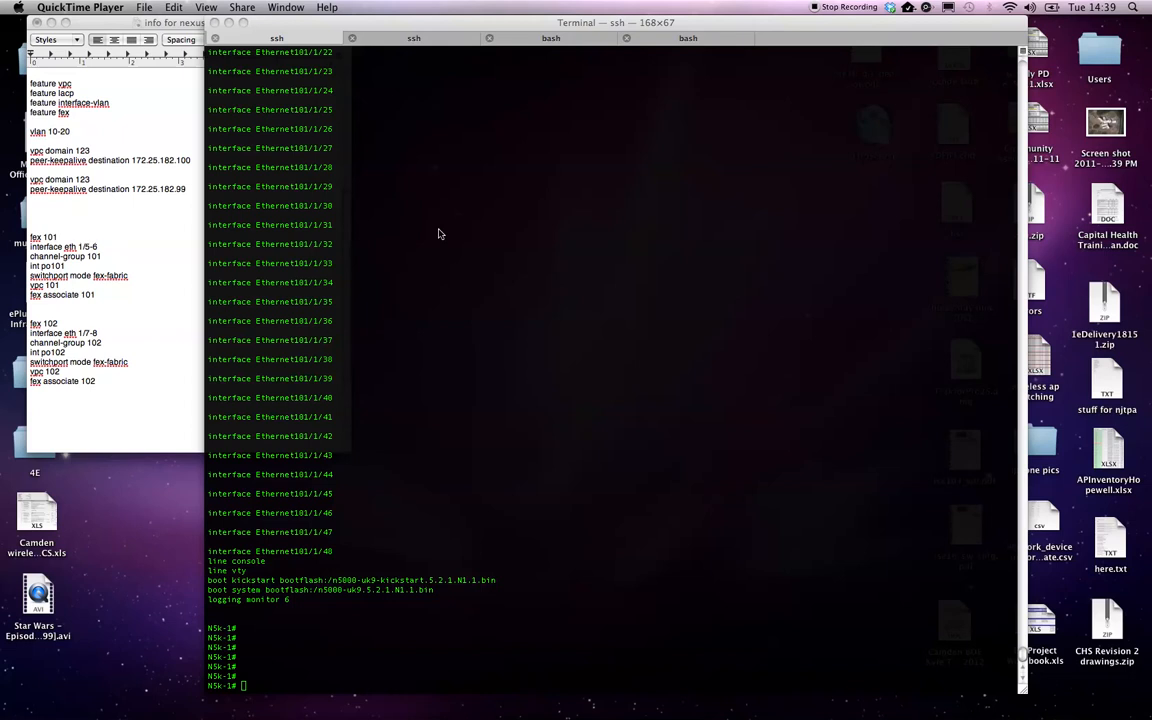
mouse_move(476, 216)
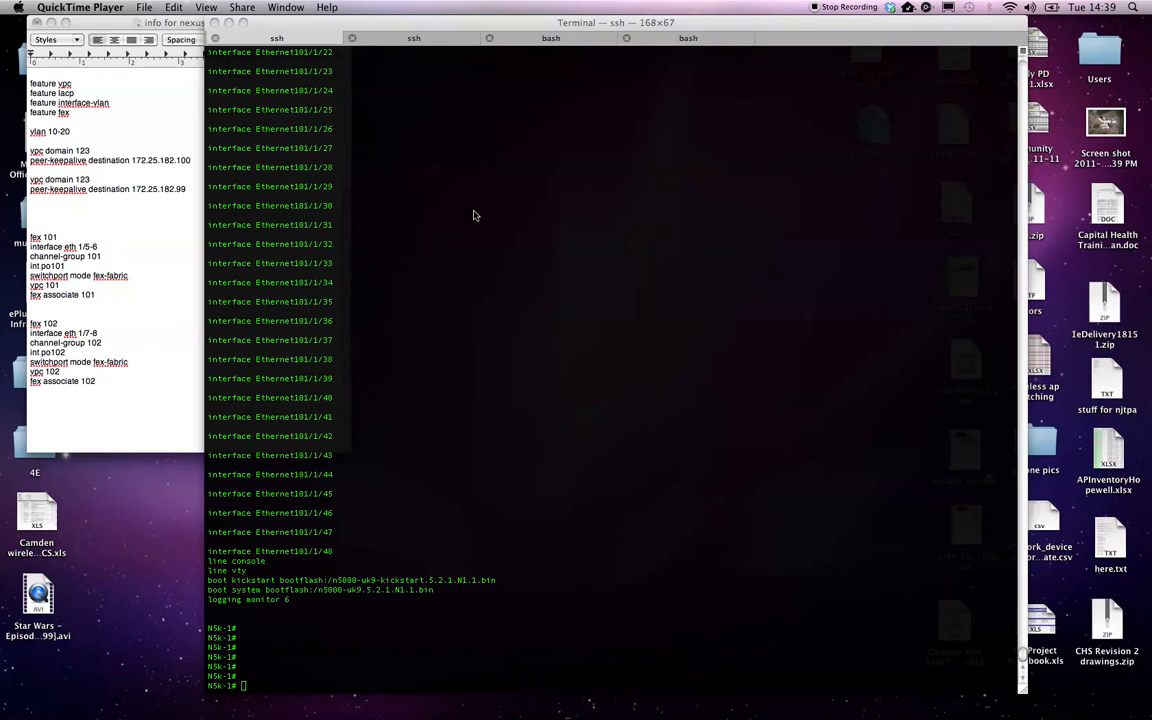
mouse_move(460, 316)
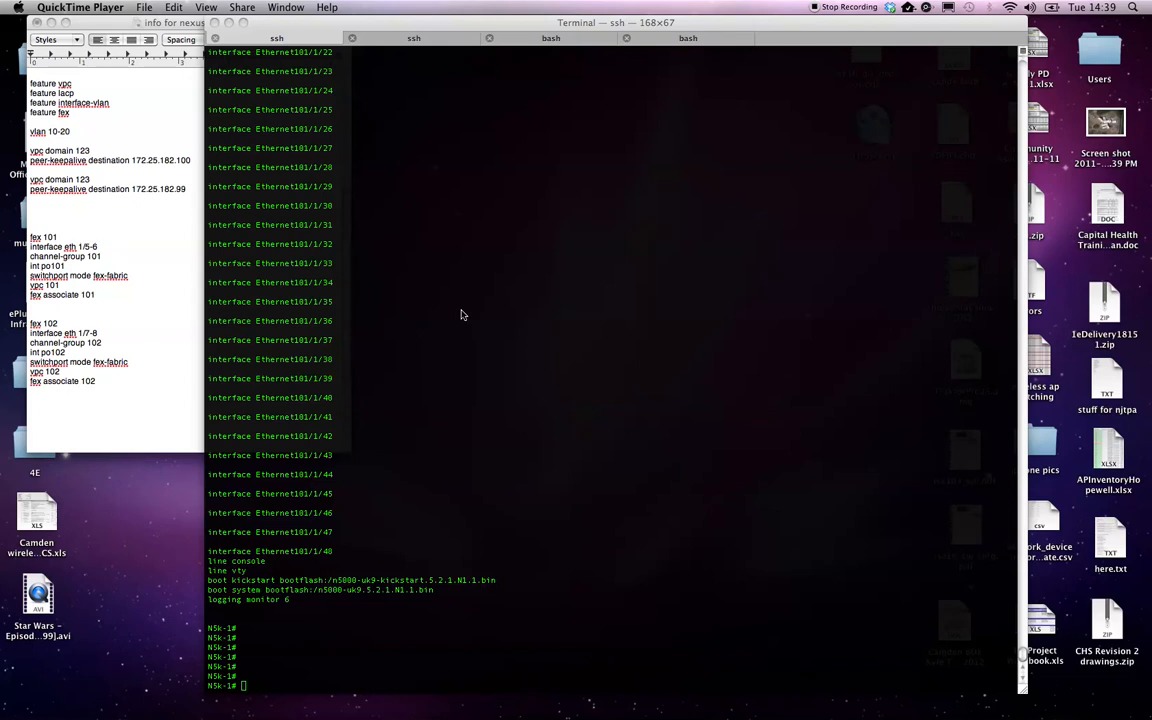
mouse_move(508, 296)
type("sho run")
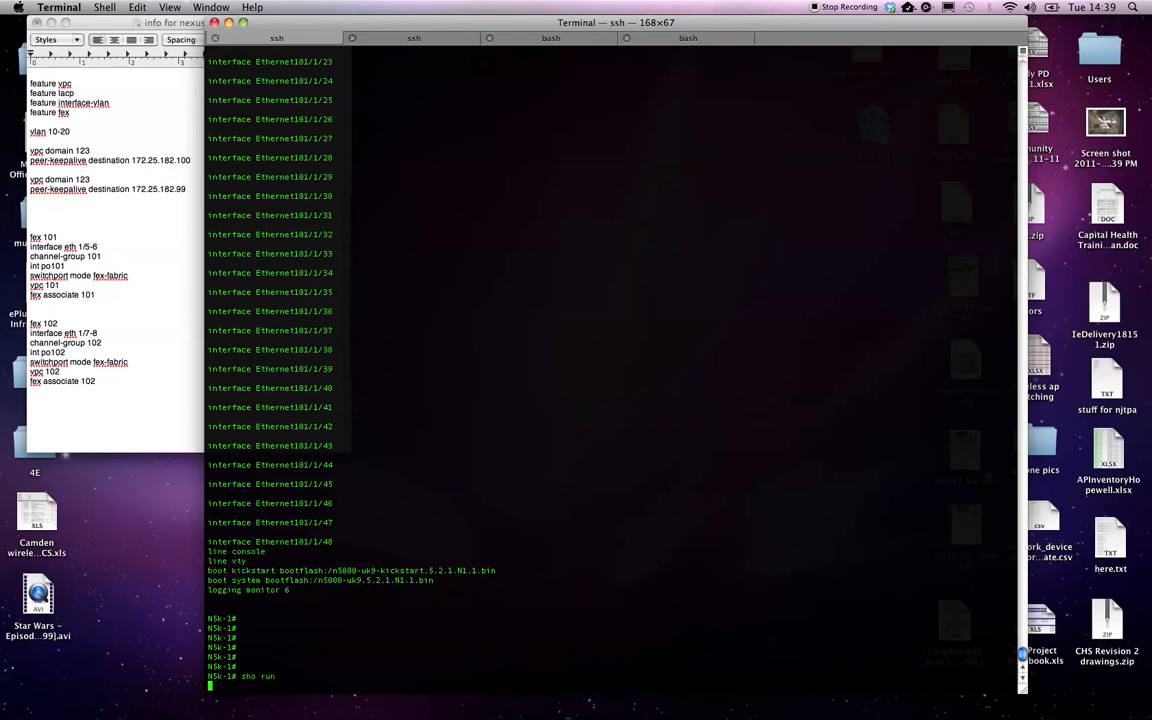
Run 'show running-config' and 'show vpc' on N5K-1, then bring up the N5K-2 session
key("Return")
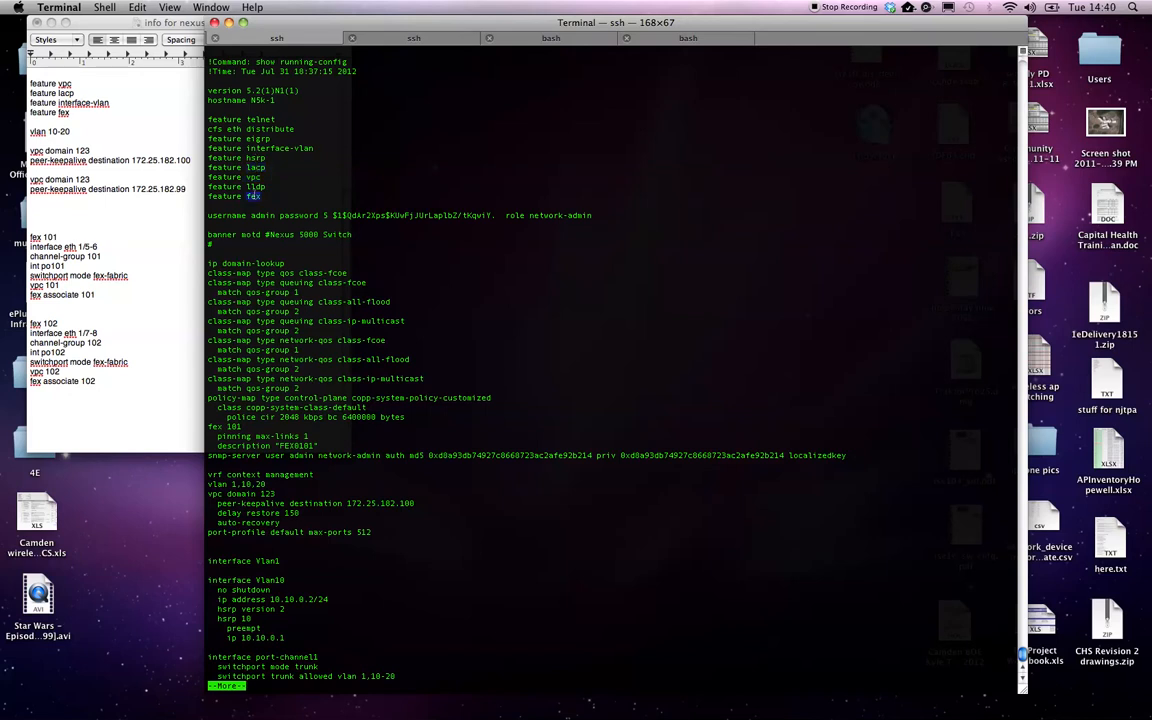
double_click(268, 148)
type("sho run int mgmt0")
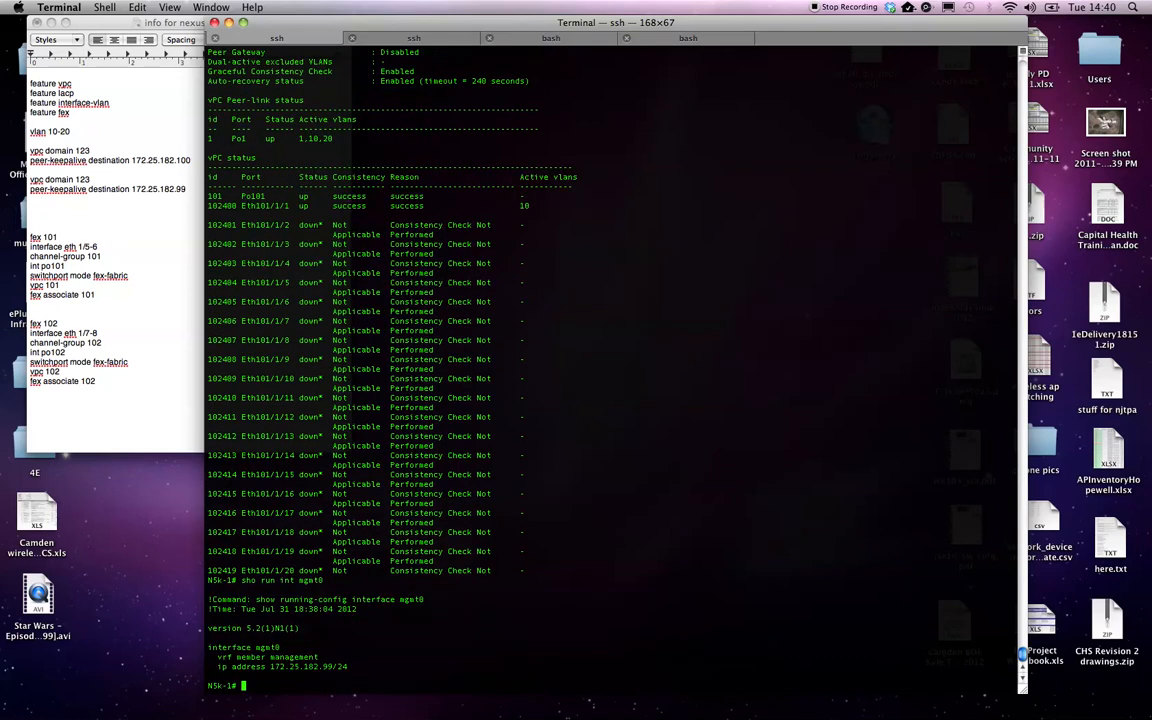
mouse_move(358, 4)
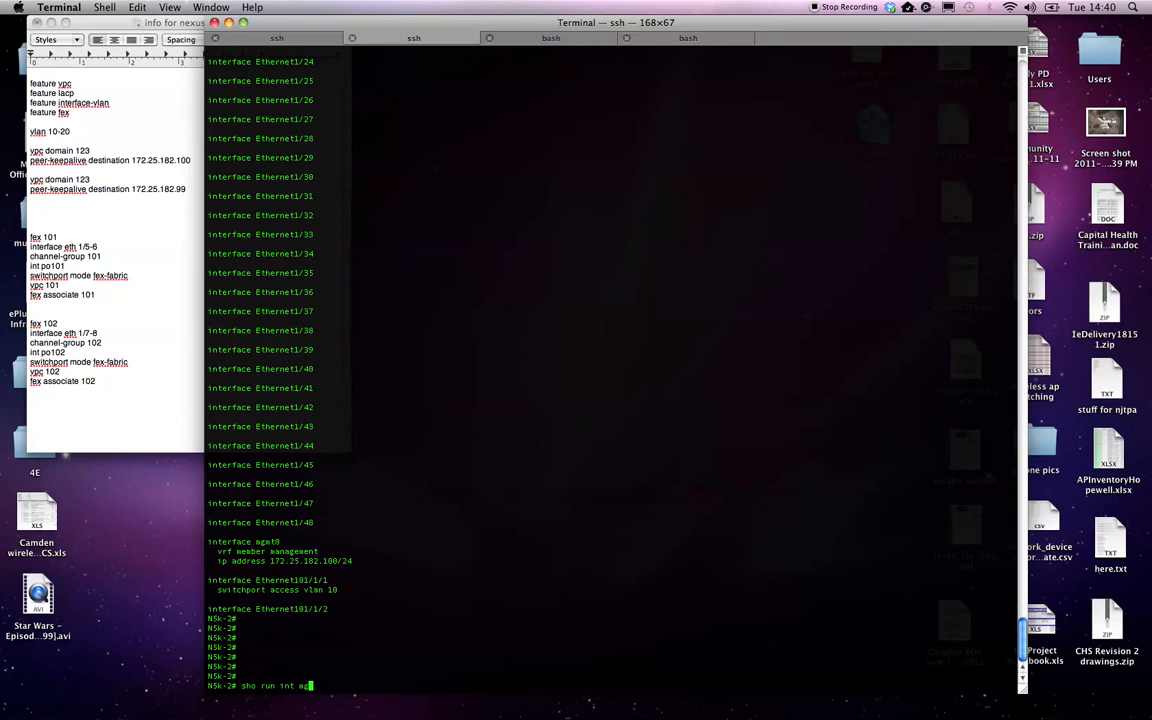
Return to N5K-1 and run 'sho run' to display its running configuration
key("Return")
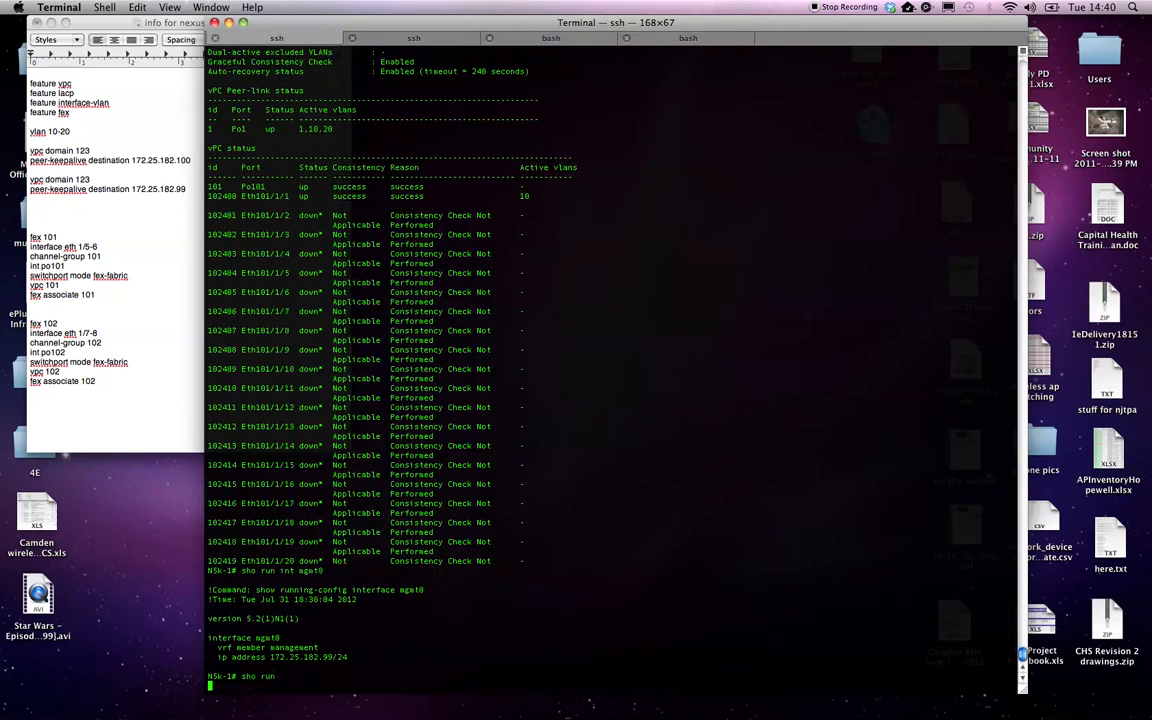
key("Return")
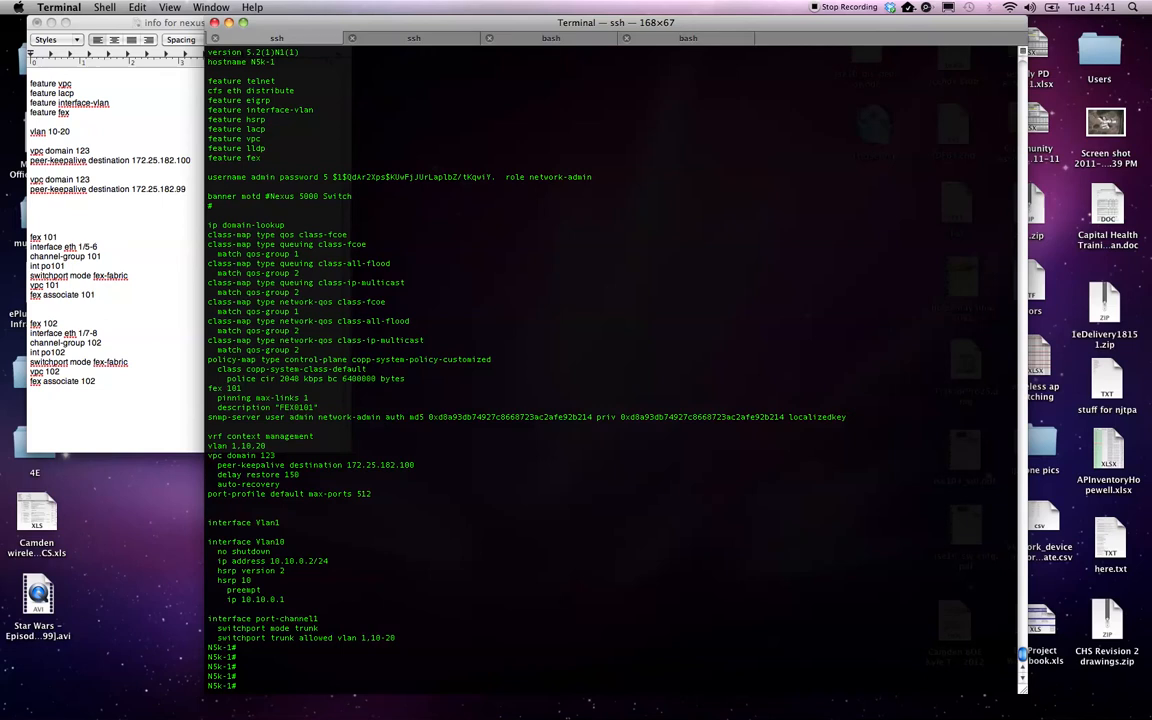
mouse_move(396, 140)
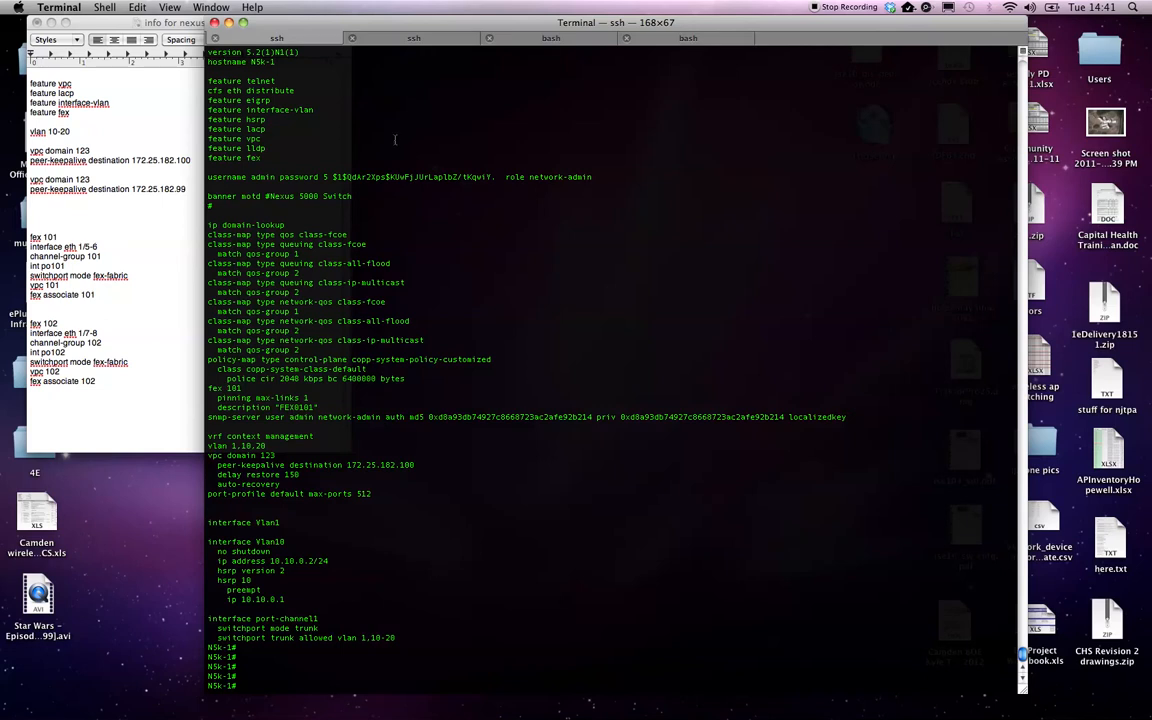
mouse_move(140, 350)
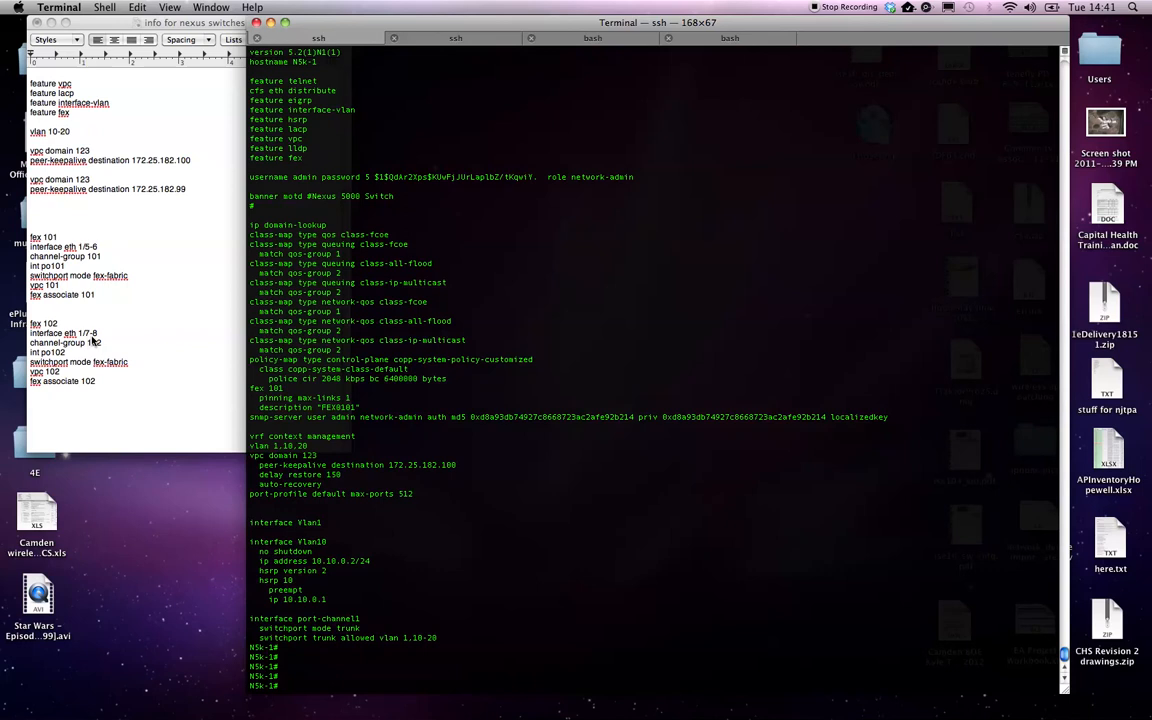
mouse_move(164, 448)
type("conf t")
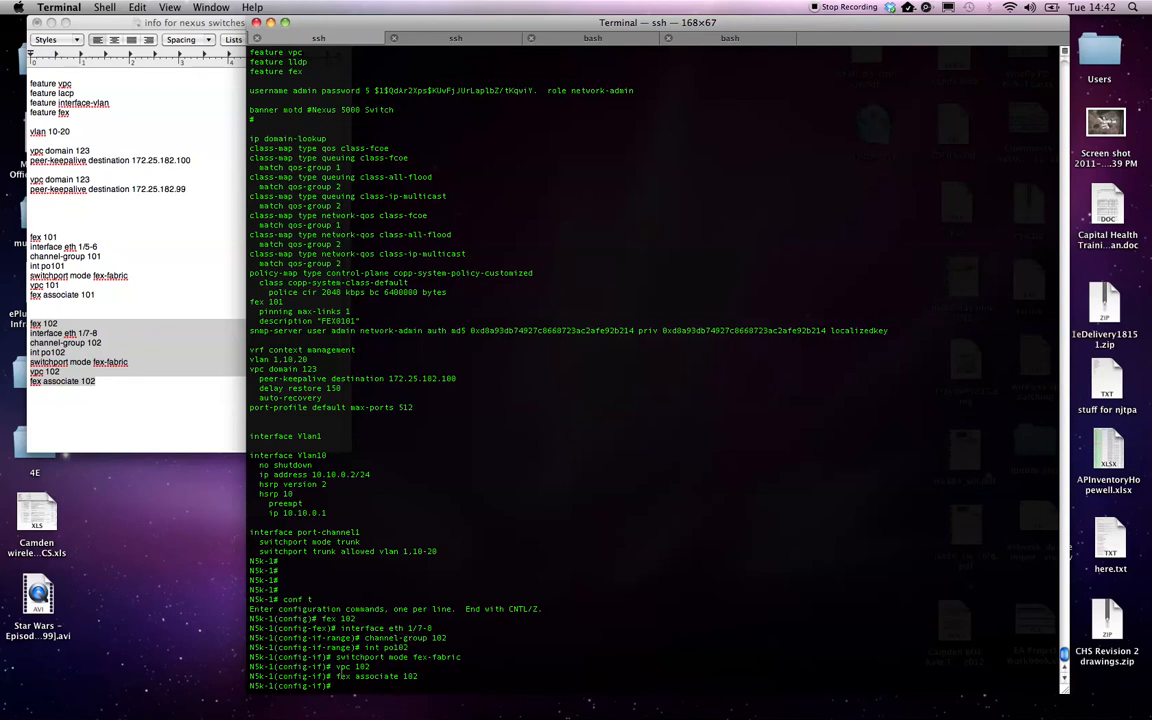
Apply the fex 102 block on N5K-1: eth1/7-8 in channel-group 102, po102 fex-fabric, fex associate 102
type("exit")
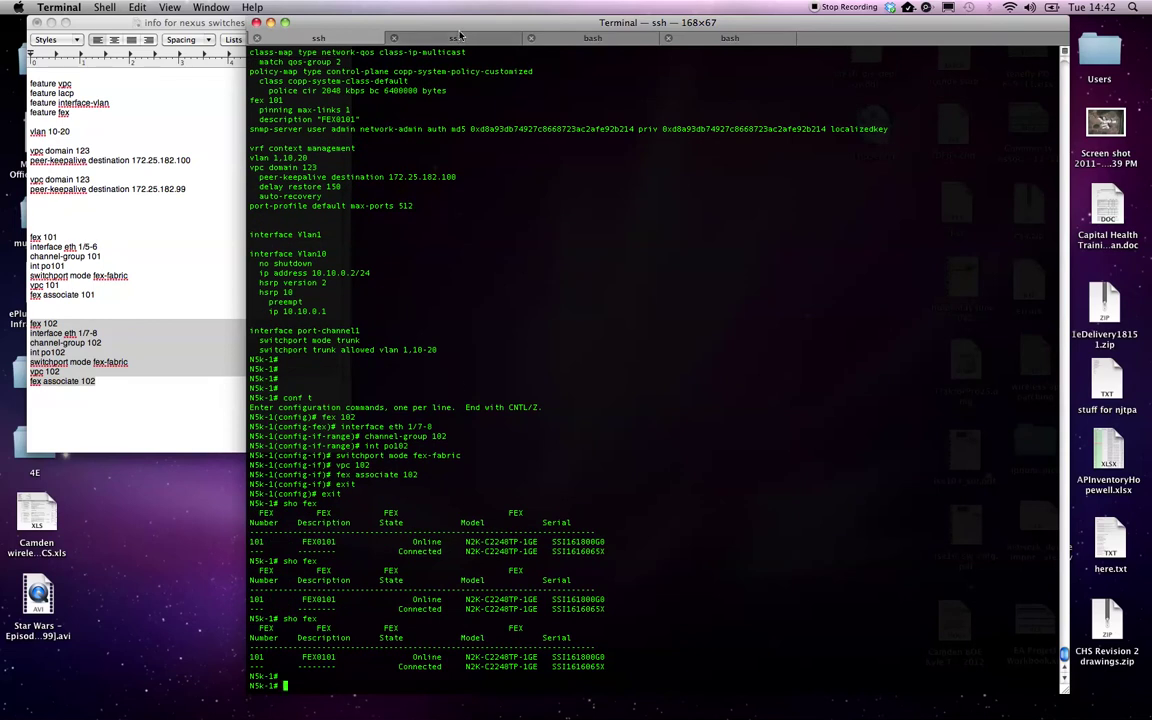
Leave config mode, run 'sho fex' on N5K-1 (101 online, 102 connected), move to N5K-2
left_click(456, 38)
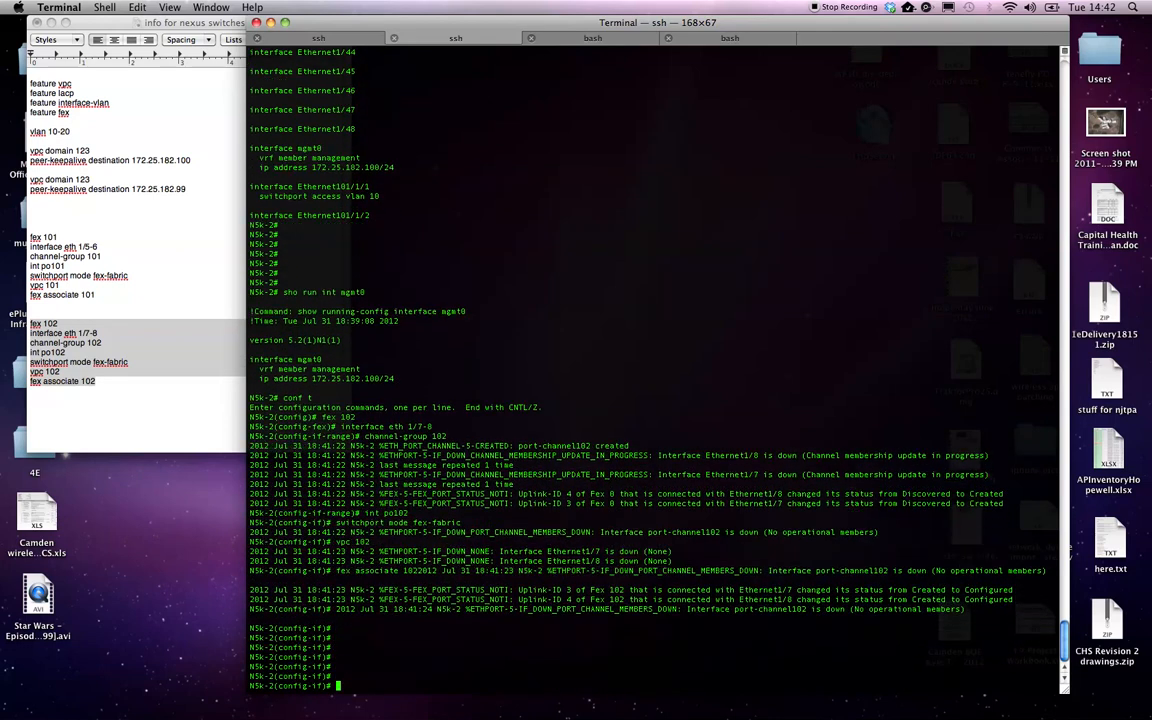
Configure fex 102 on N5K-2 with eth1/7-8 in po102 fex-fabric, then 'sho fex' shows 102 downloading
scroll("down", 3)
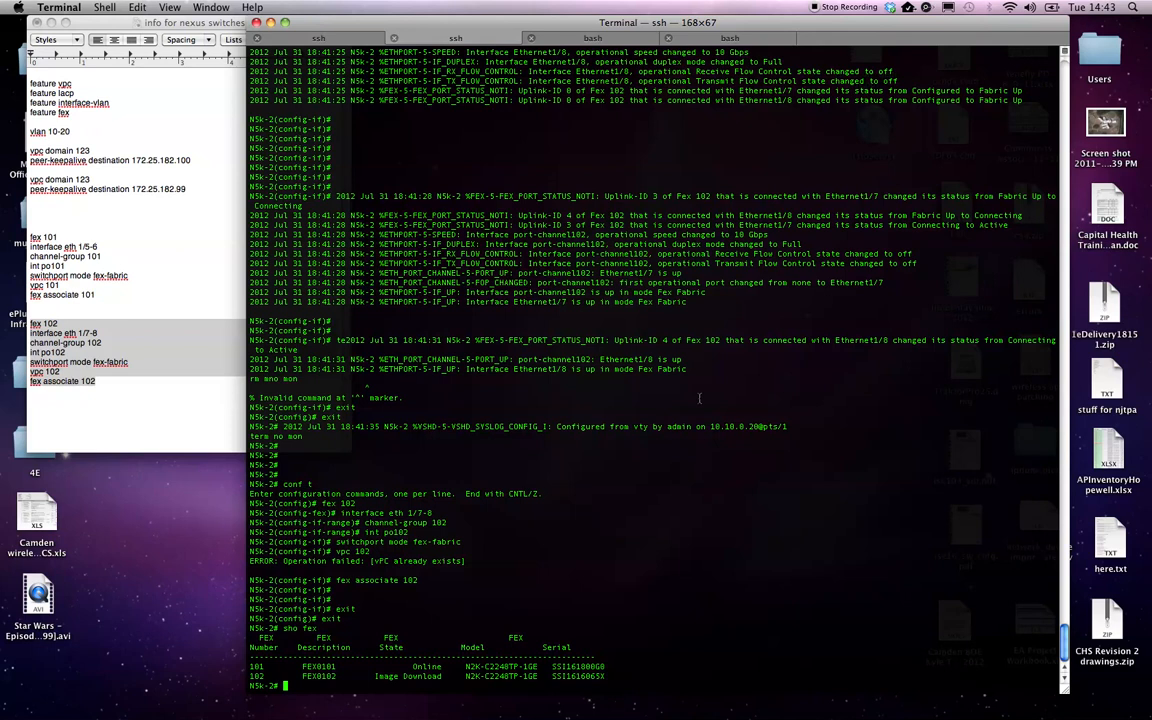
Run 'sho run' on N5K-1 and check the FEX list shows 101 online and 102 connected
type("sho run")
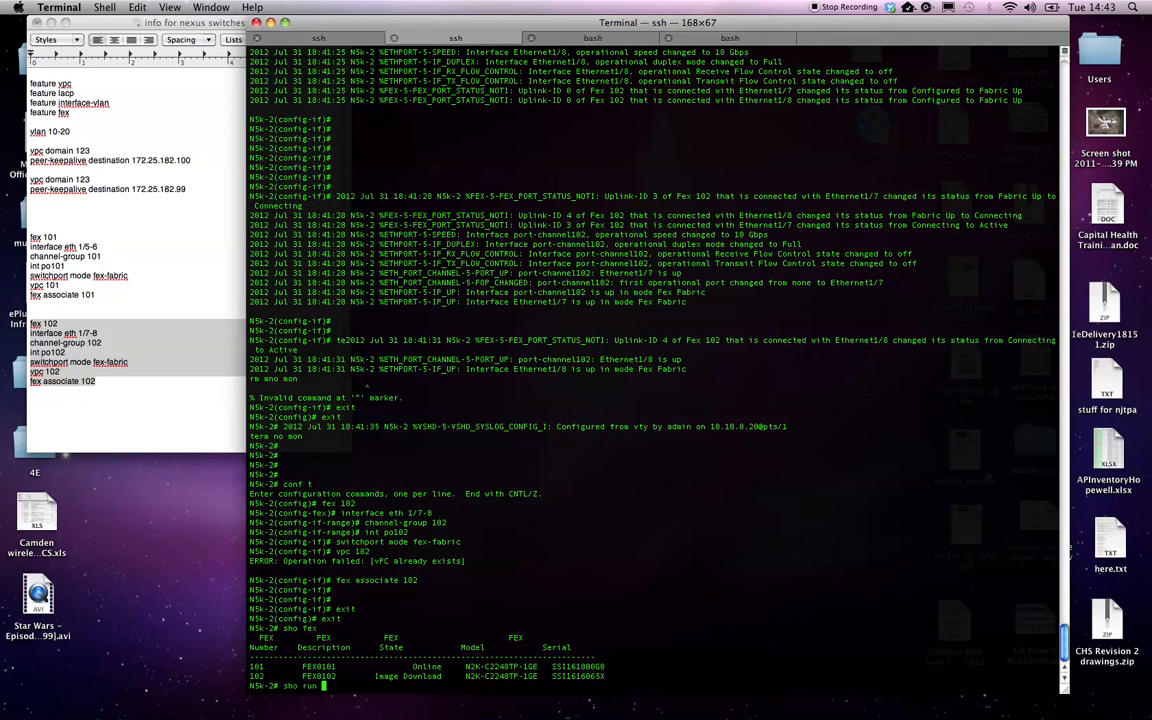
key("Return")
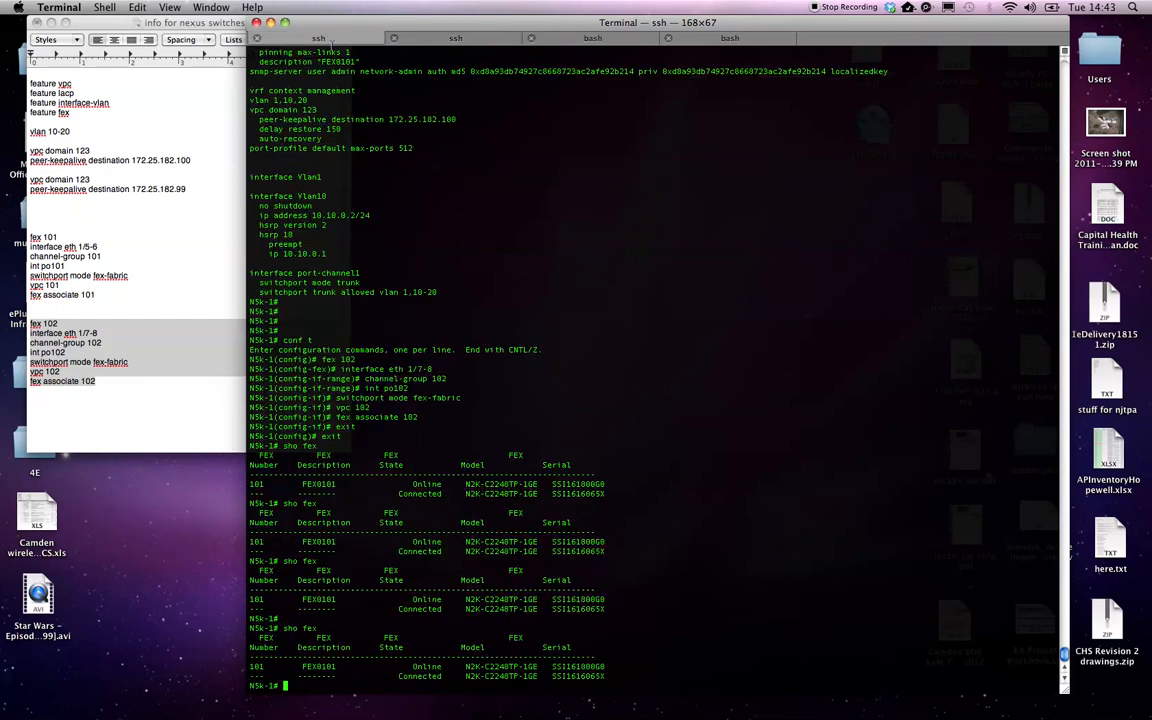
type("sho")
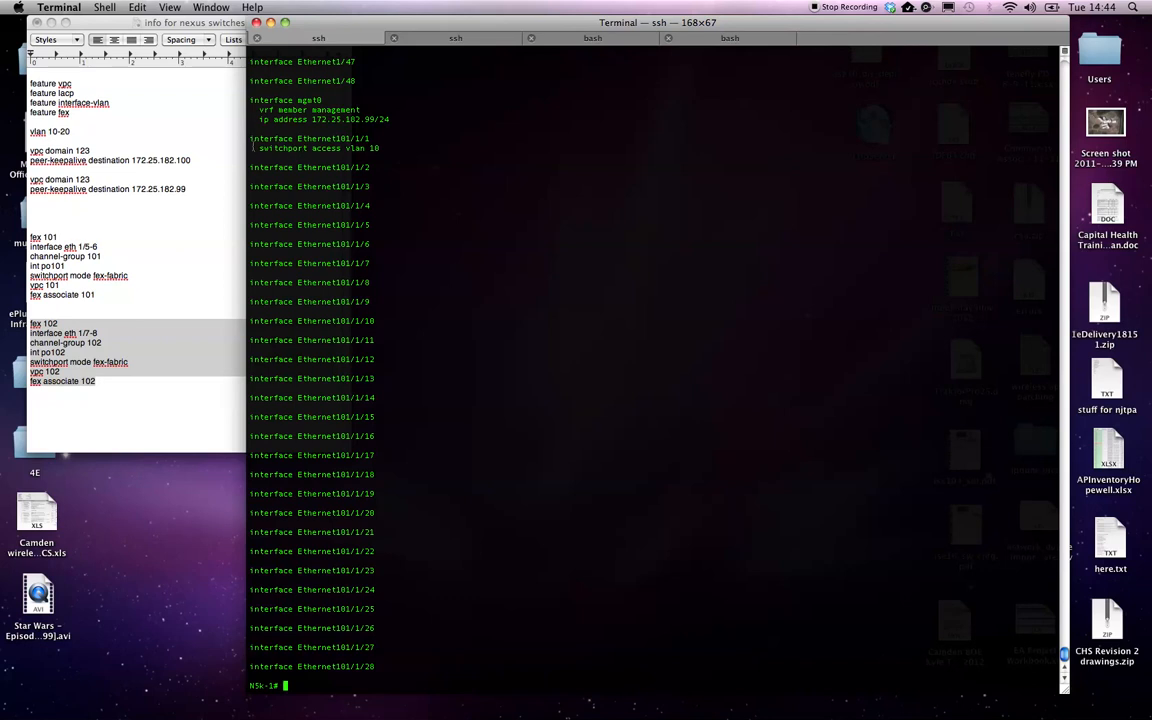
mouse_move(380, 150)
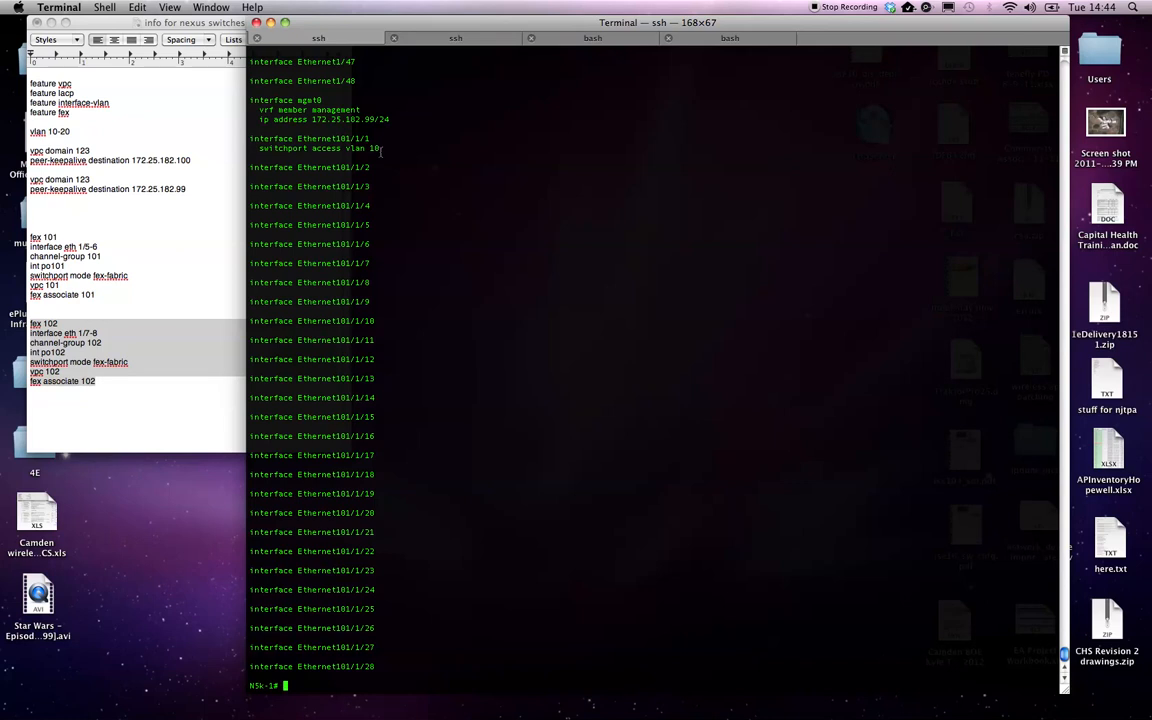
mouse_move(468, 222)
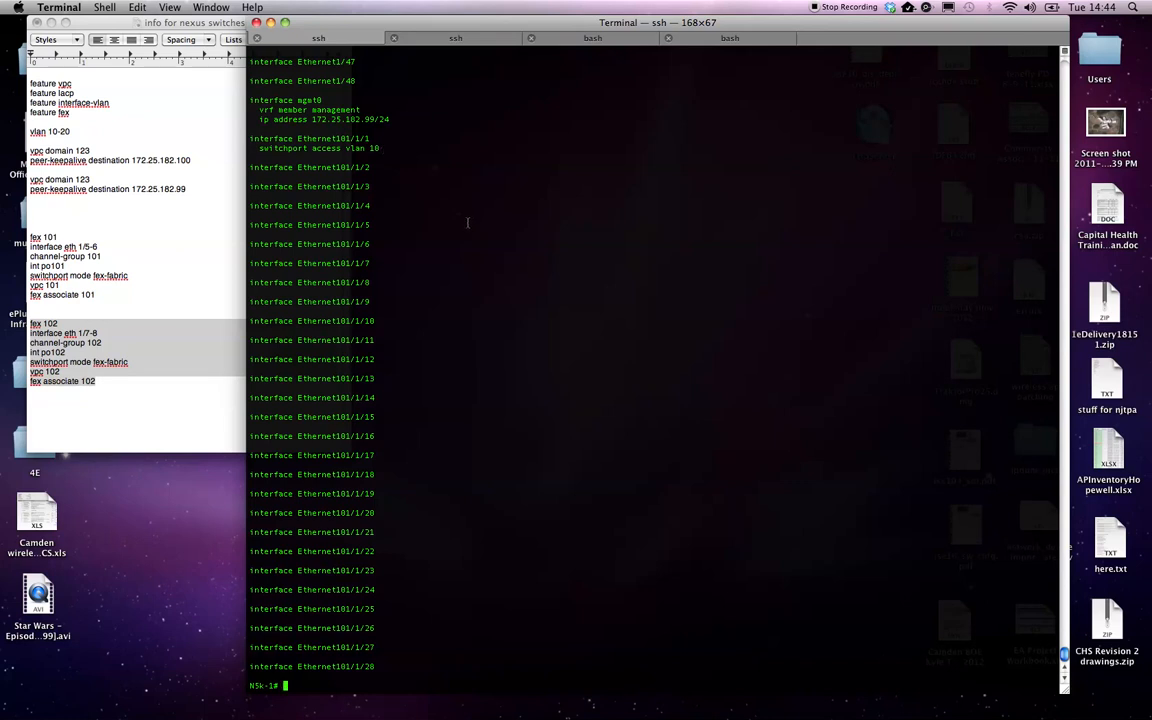
mouse_move(844, 40)
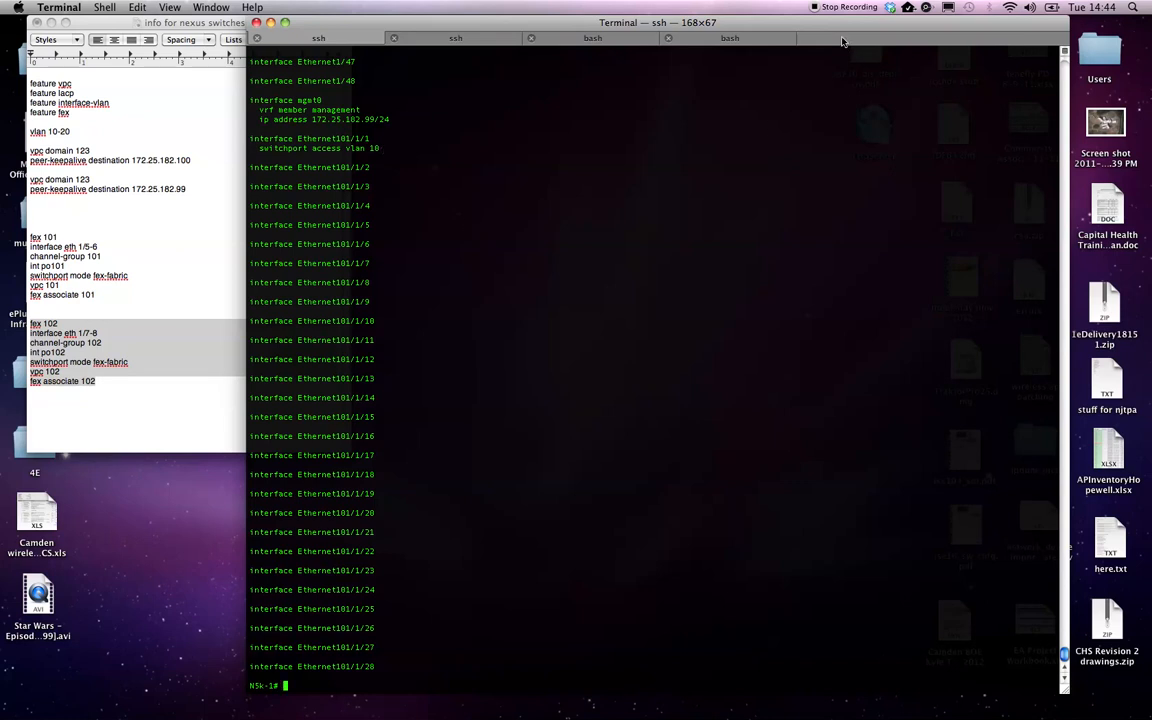